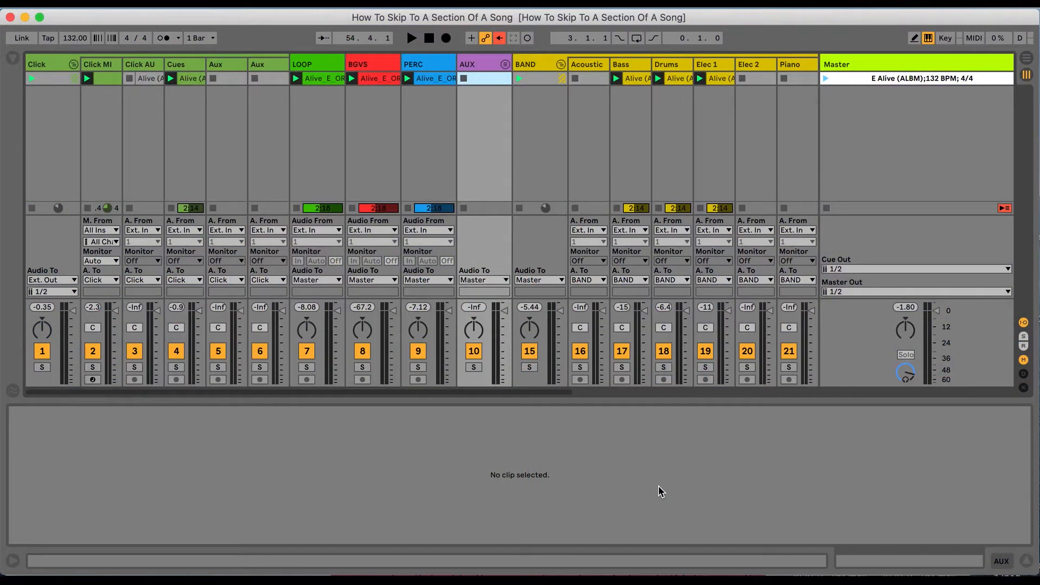
mouse_move(778, 108)
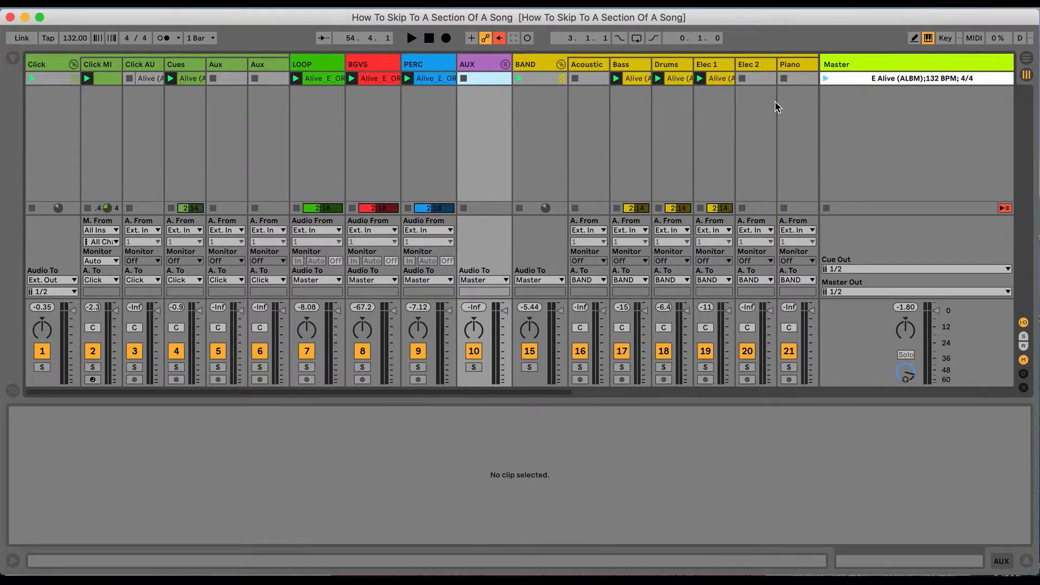
mouse_move(894, 84)
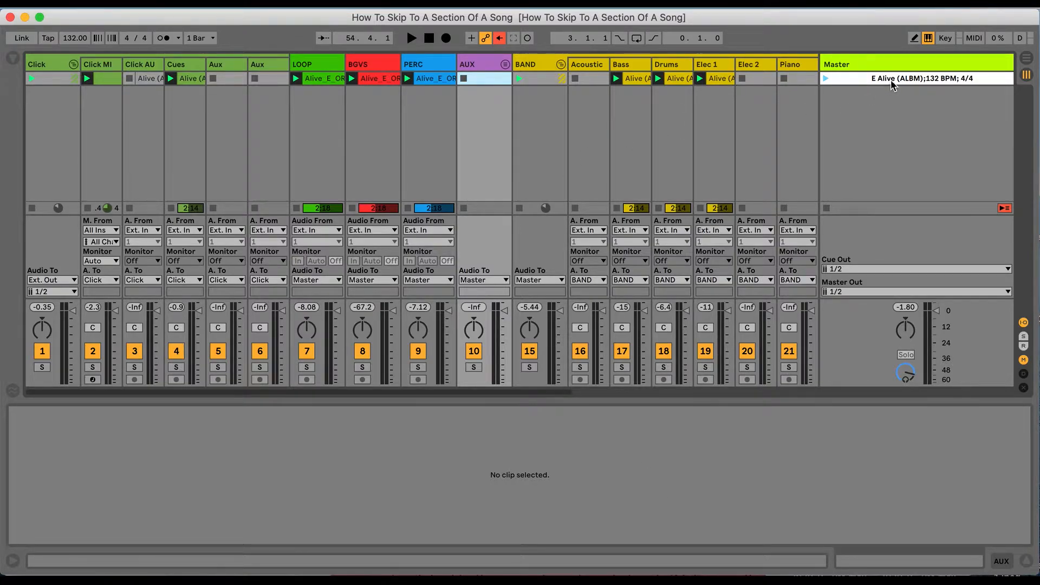
Launch the 'E Alive (ALBM)' scene from the Master track so its clips play together.
click(922, 78)
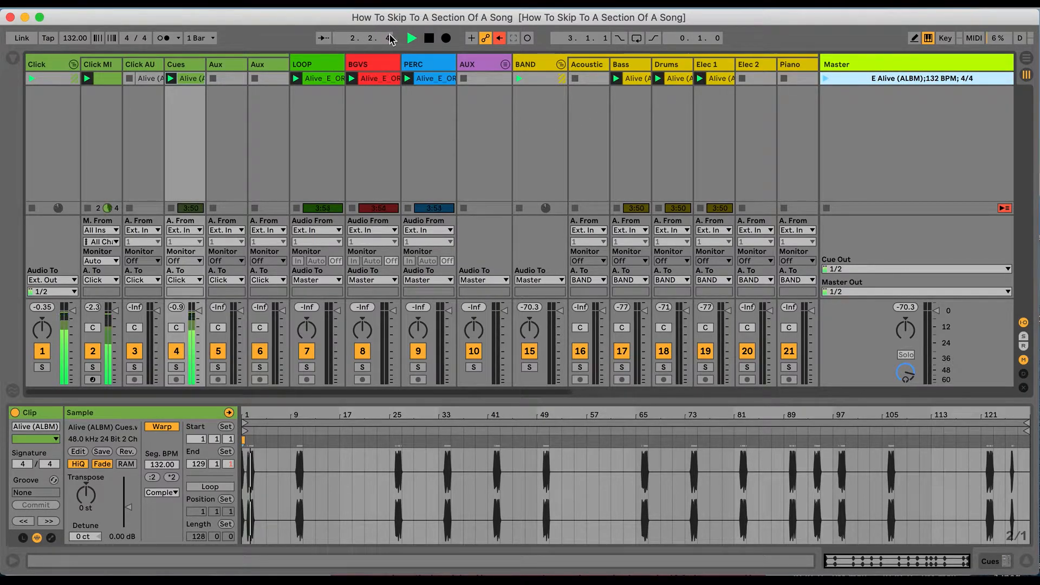
Jump the arrangement position to a later bar, then stop playback, resetting to bar 1.
click(411, 38)
text(85)
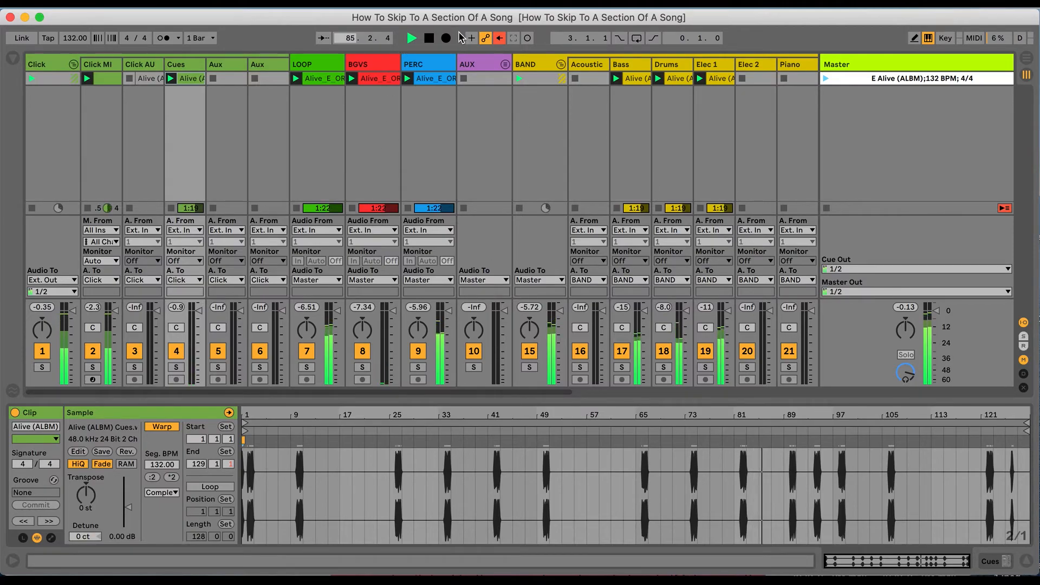
click(428, 38)
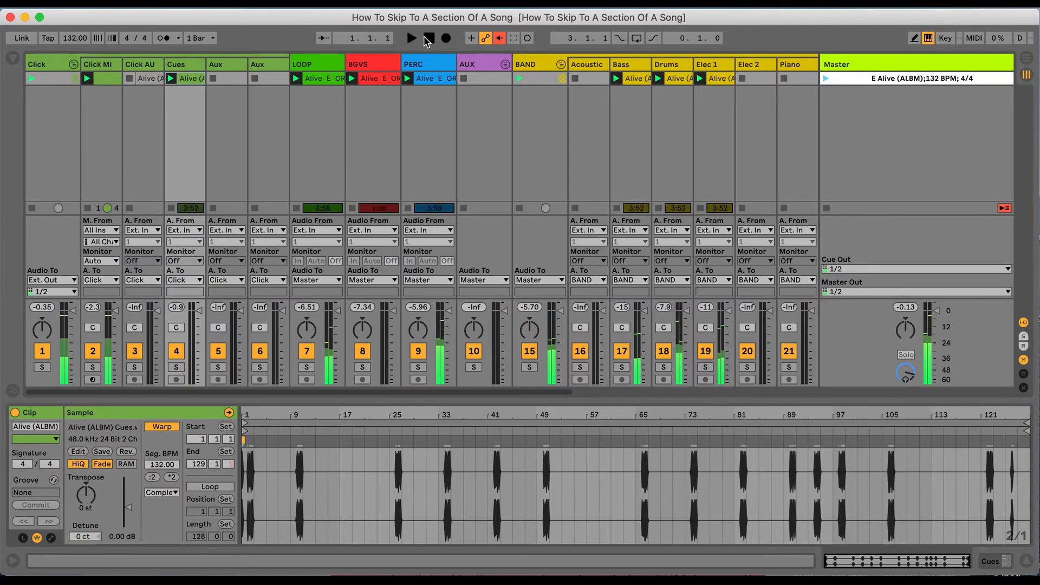